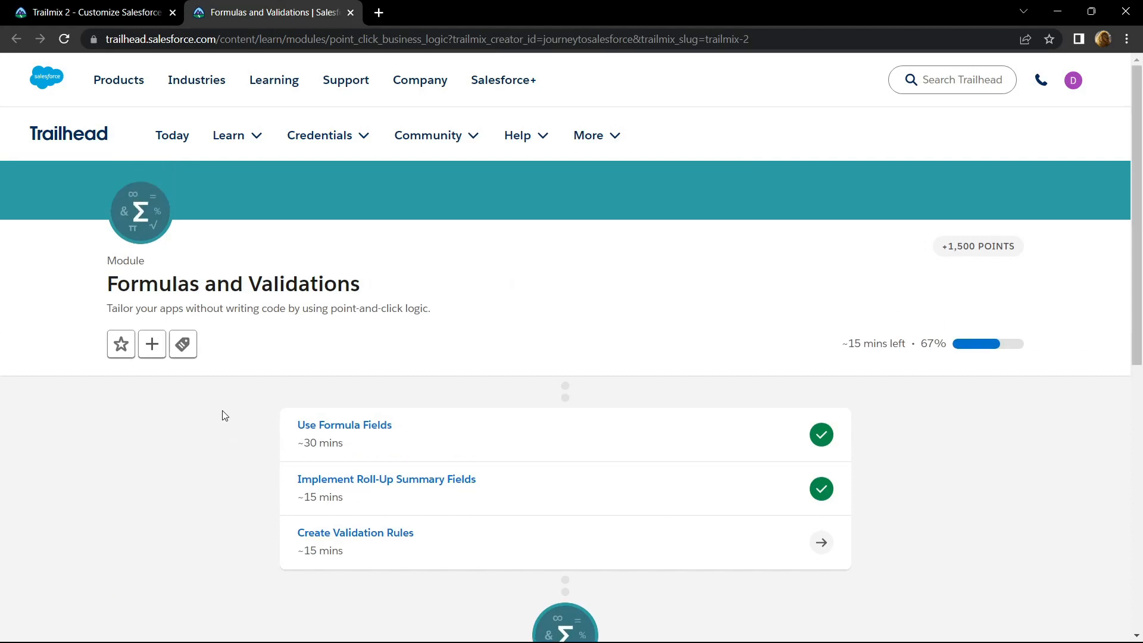
Open the Create Validation Rules unit and launch its challenge's Trailhead Playground org.
scroll("down", 3)
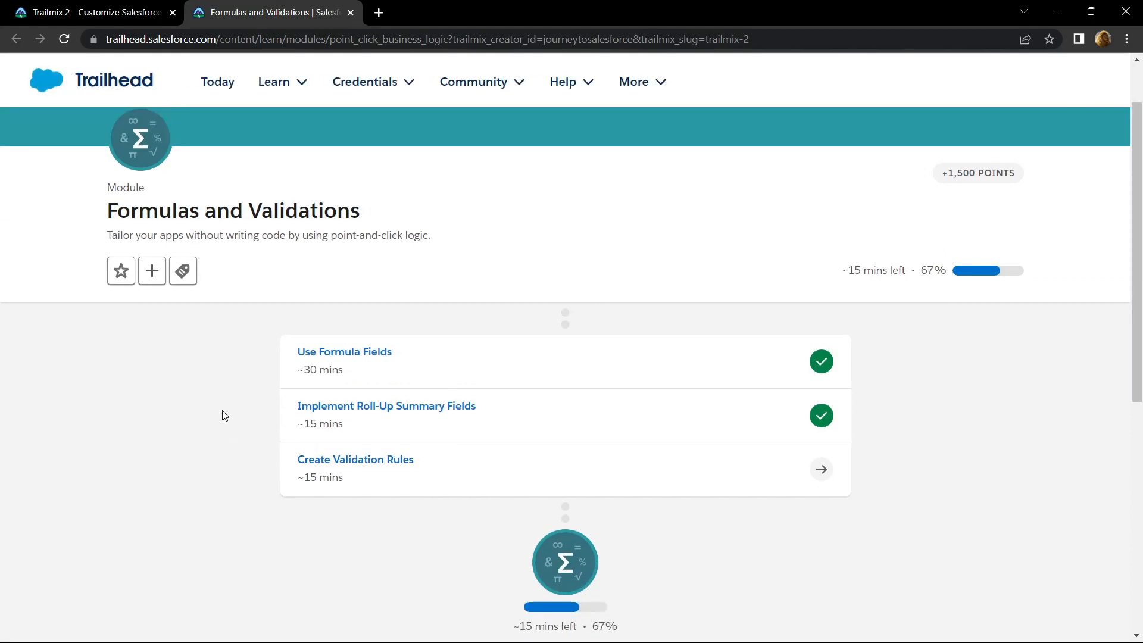
mouse_move(354, 459)
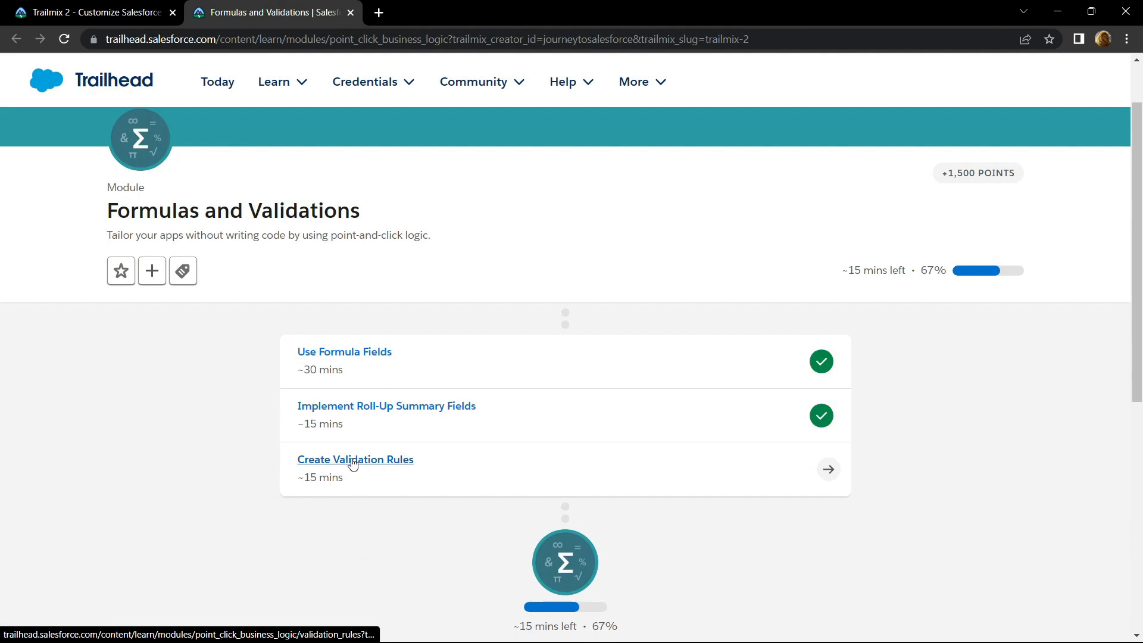
left_click(355, 459)
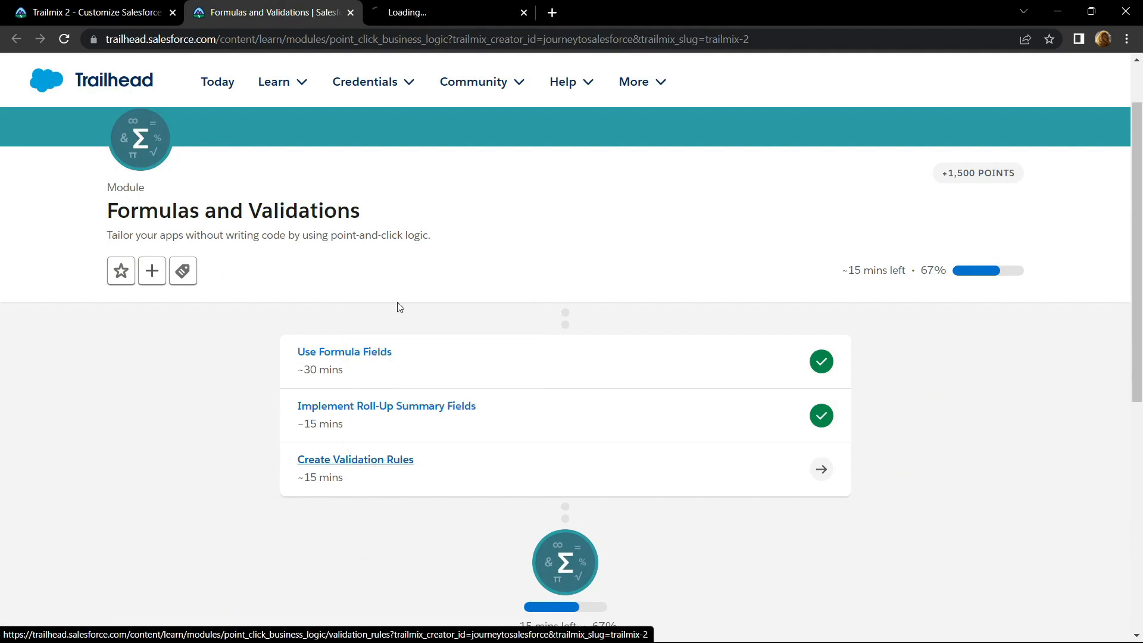
left_click(355, 458)
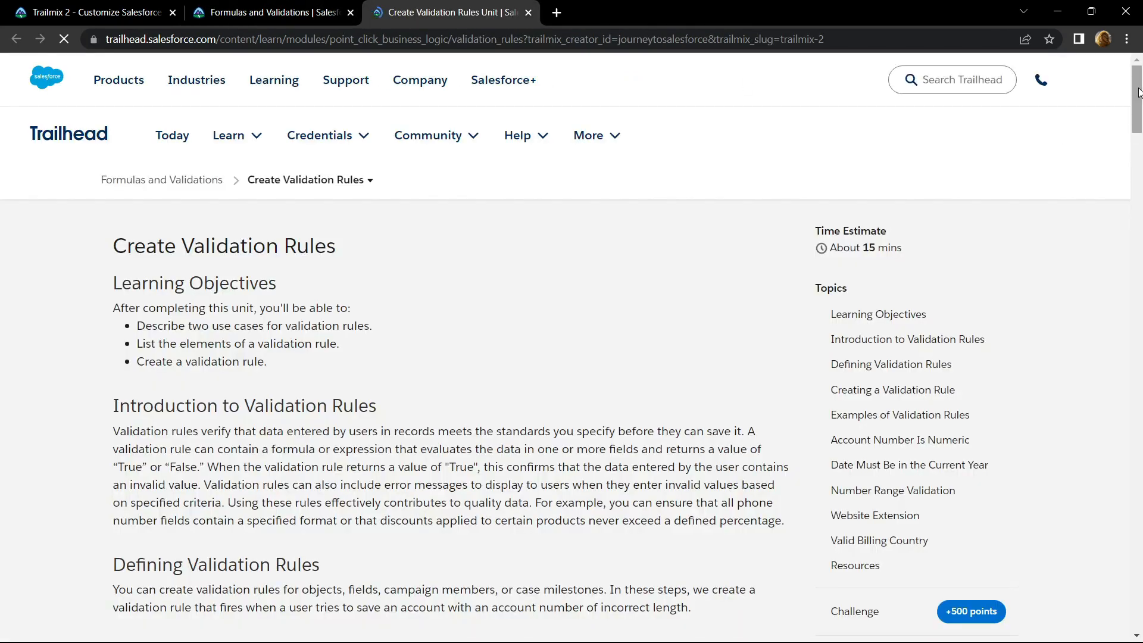
scroll("down", 3)
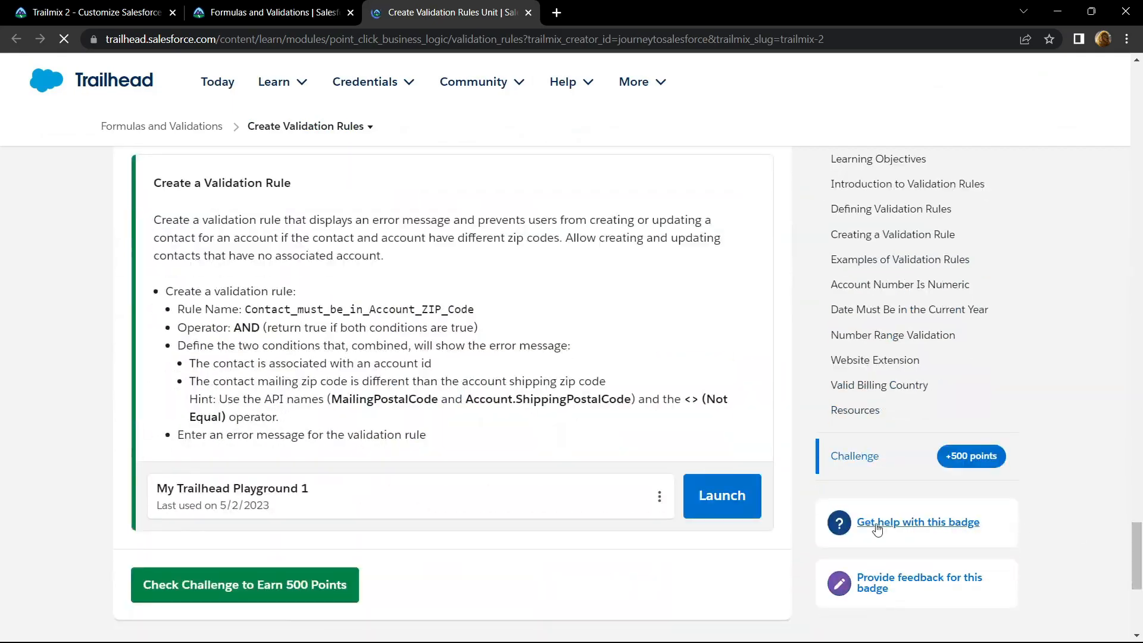
left_click(721, 496)
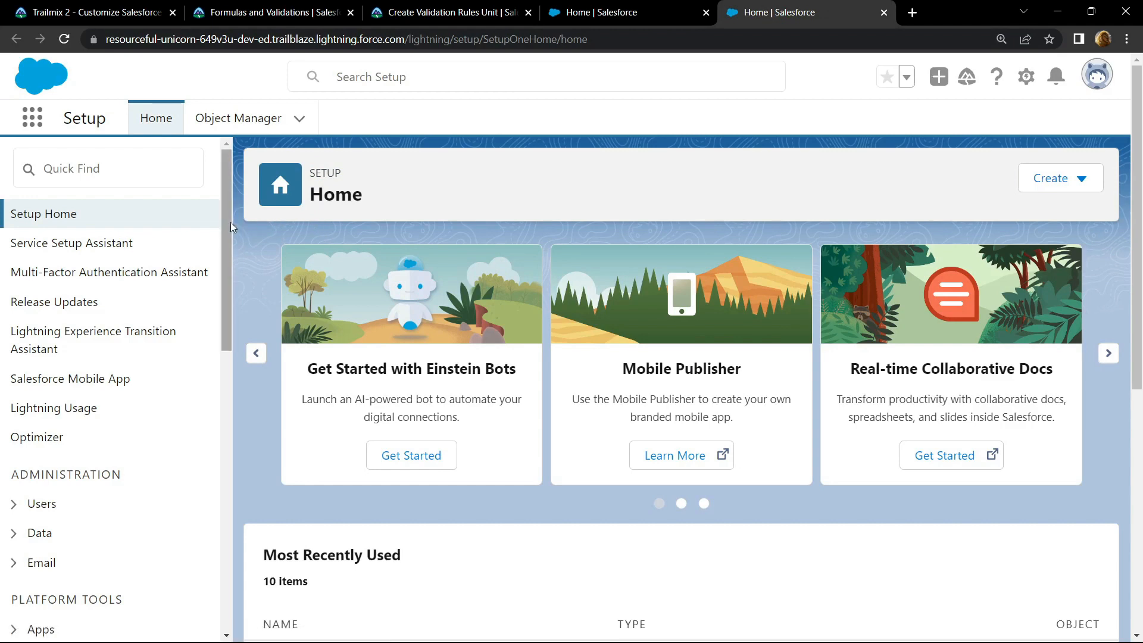
Find the Contact object in Object Manager and show its empty Validation Rules list.
left_click(237, 118)
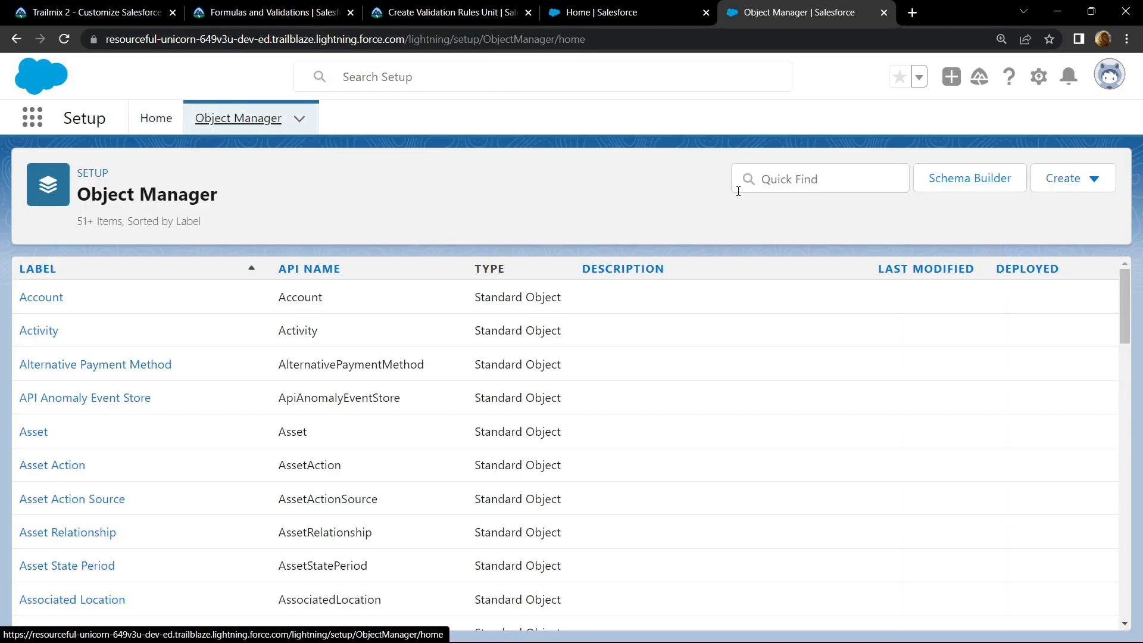
type("co")
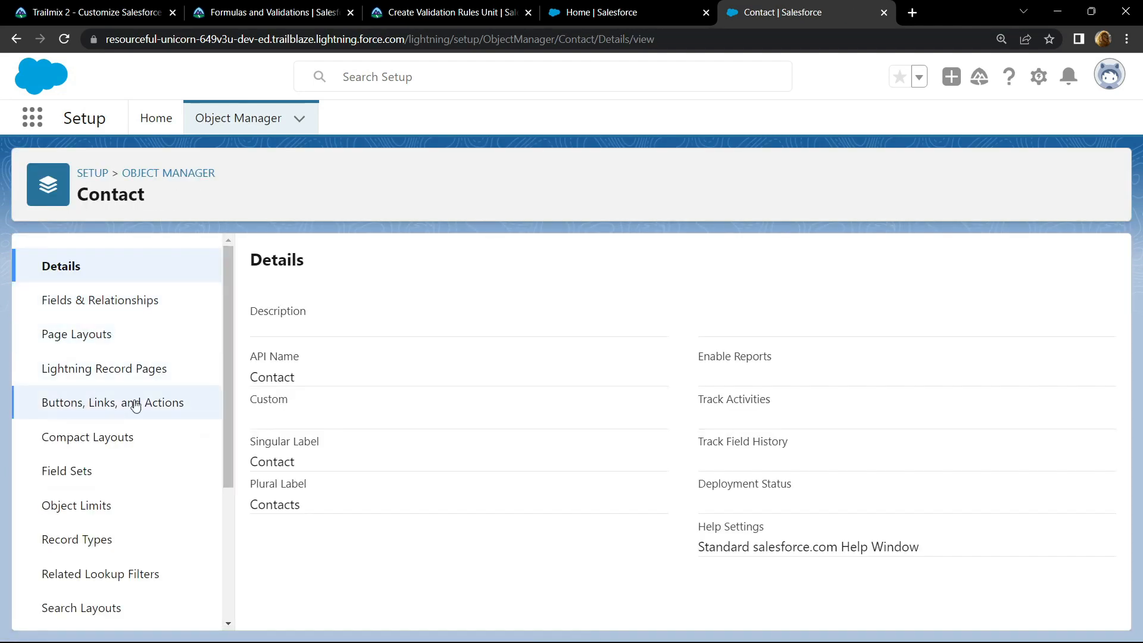
scroll("down", 3)
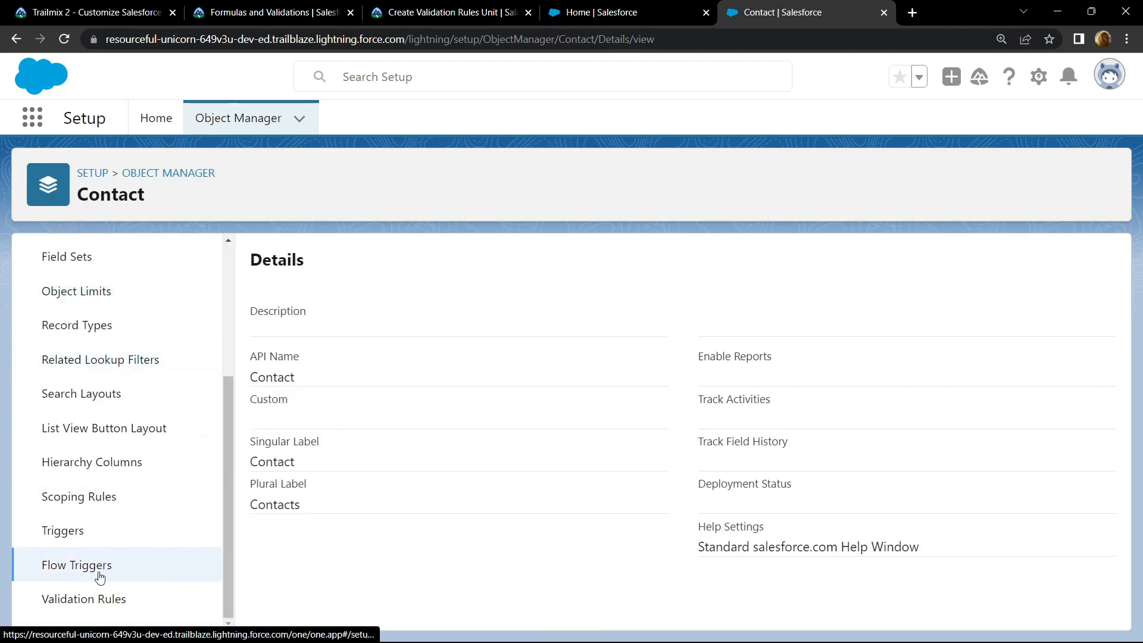
left_click(83, 599)
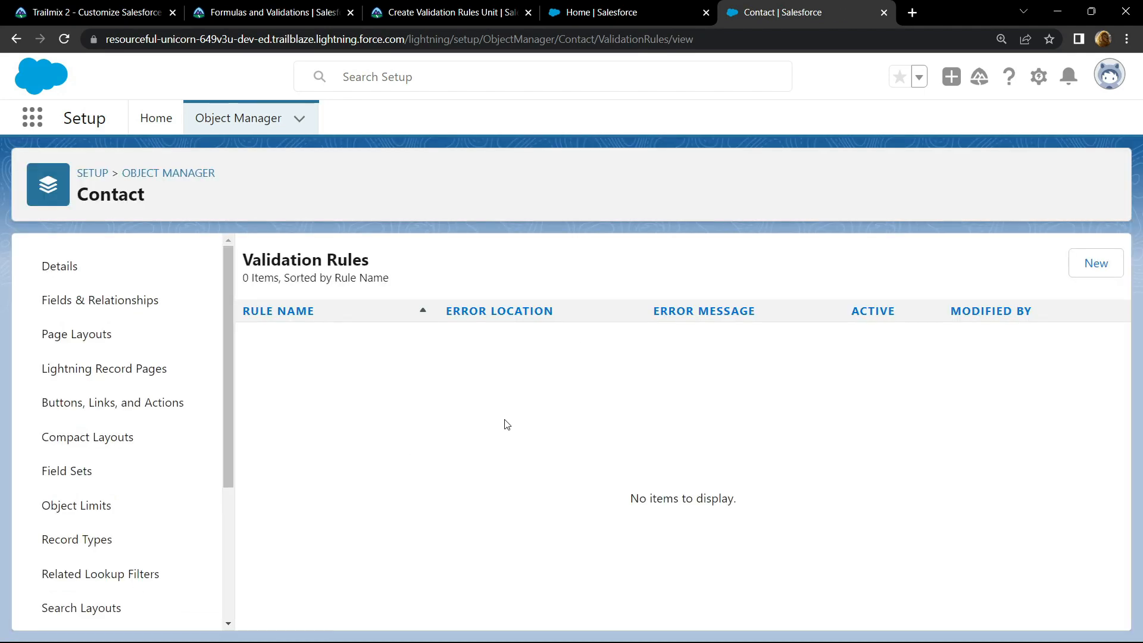
Start a new Contact rule with formula AND(NOT(ISBLANK(AccountId)), MailingPostalCode <> Account.ShippingPostalCode).
left_click(1095, 263)
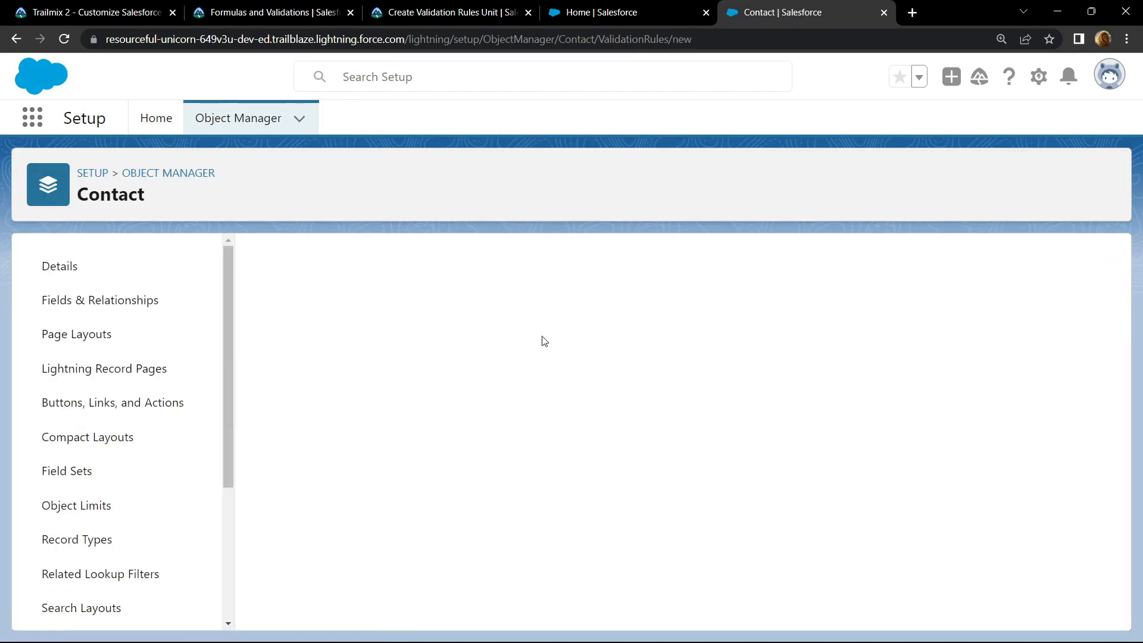
left_click(449, 13)
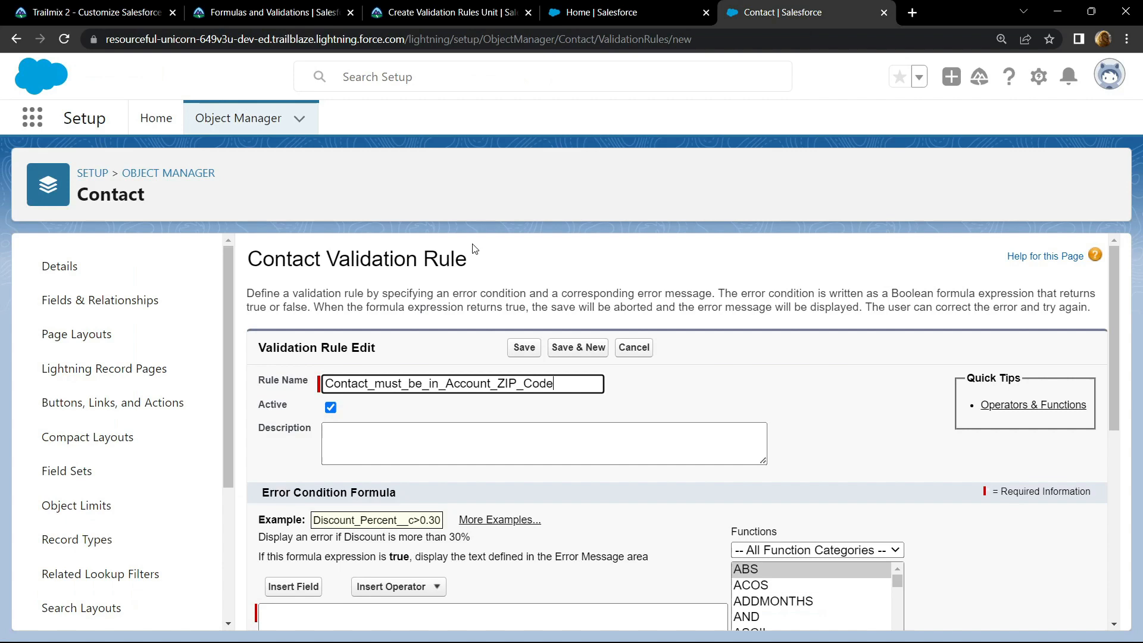
type("AND(NOT(ISBLANK( AccountId )), MailingPostalCode <> Account.ShippingPostalCode )")
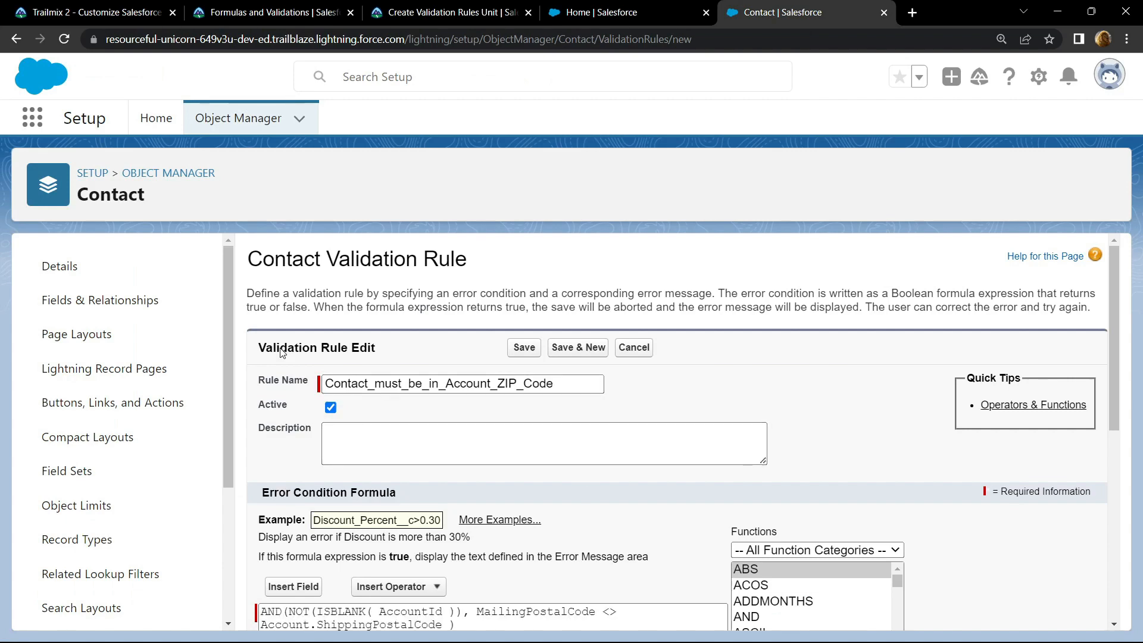
scroll("down", 3)
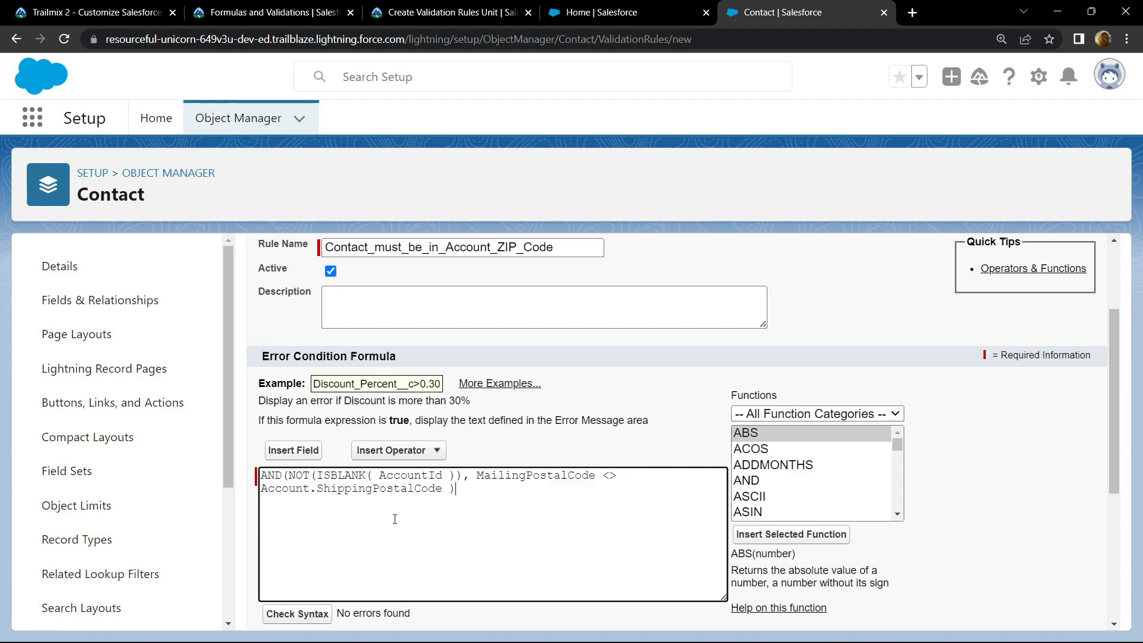
scroll("down", 3)
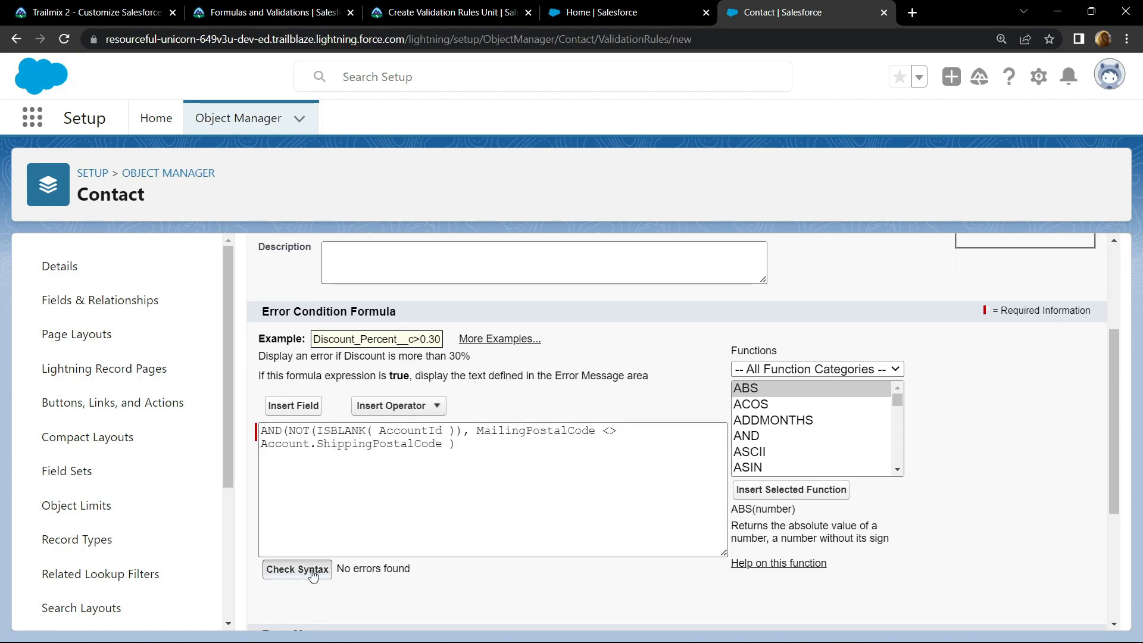
scroll("down", 3)
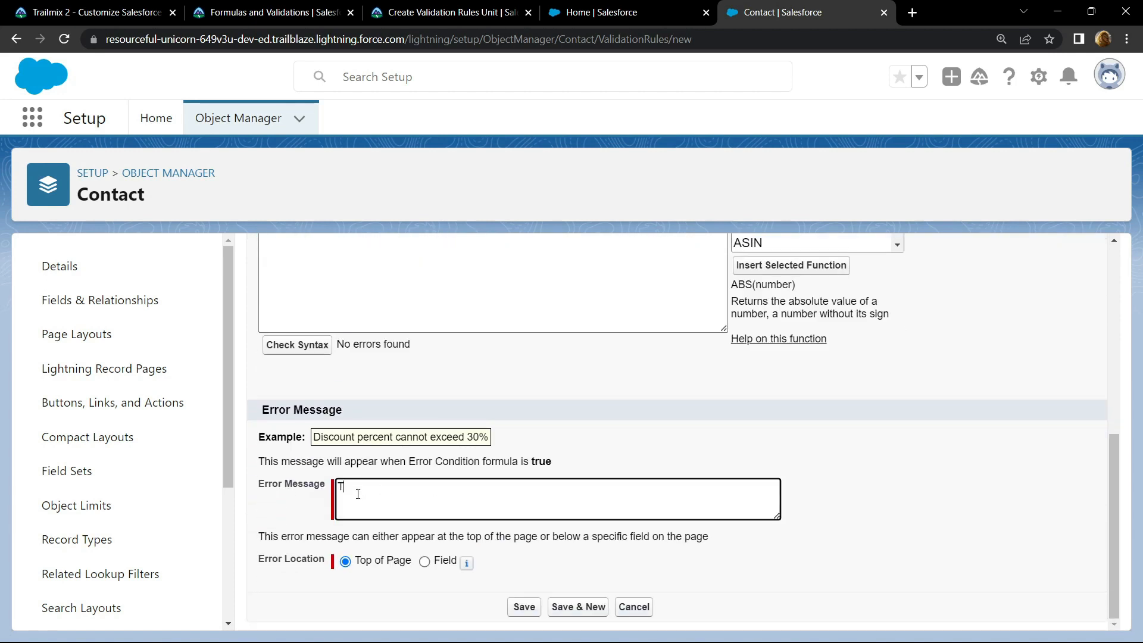
Enter error message 'TechVine' at Top of Page and save the rule.
type("TechVi")
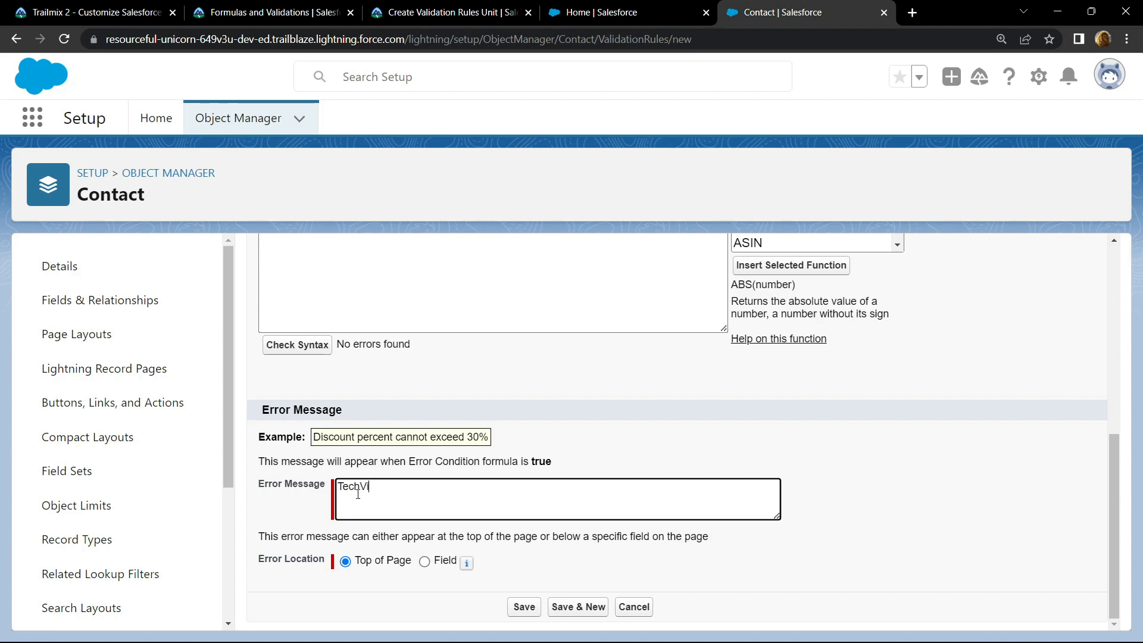
type("ne")
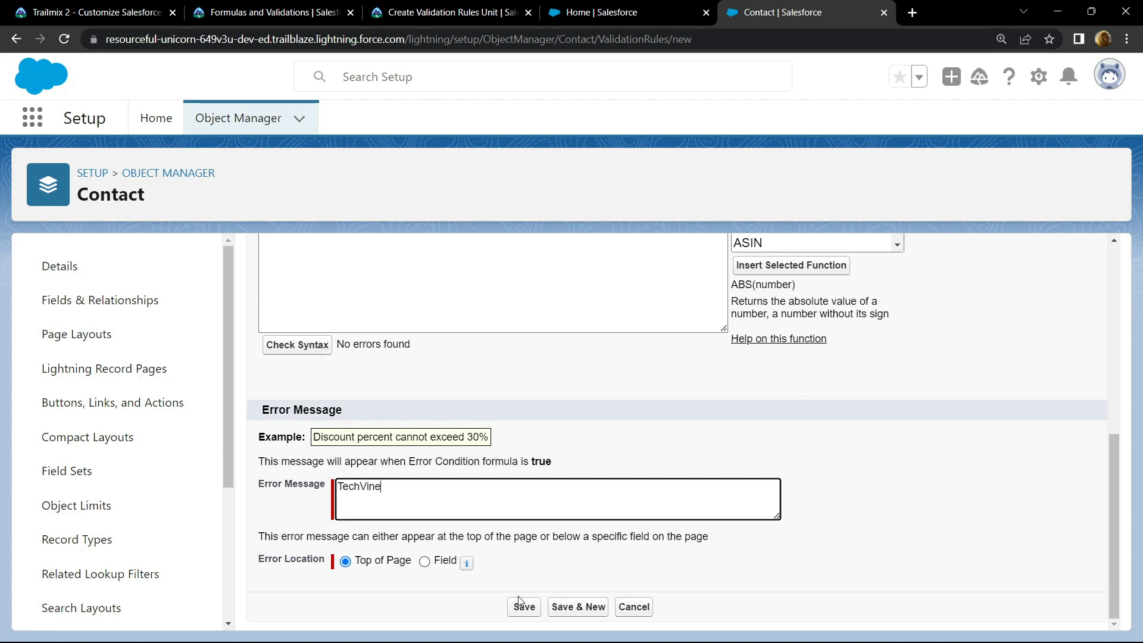
left_click(524, 606)
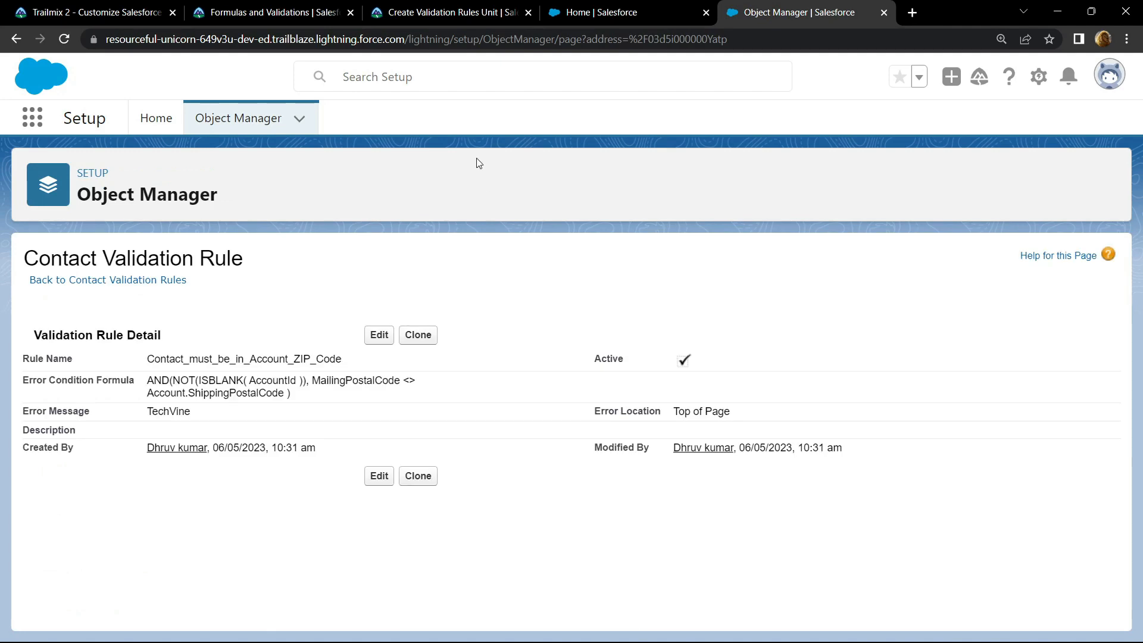
Check the challenge in Trailhead to earn 500 points and the badge.
left_click(449, 12)
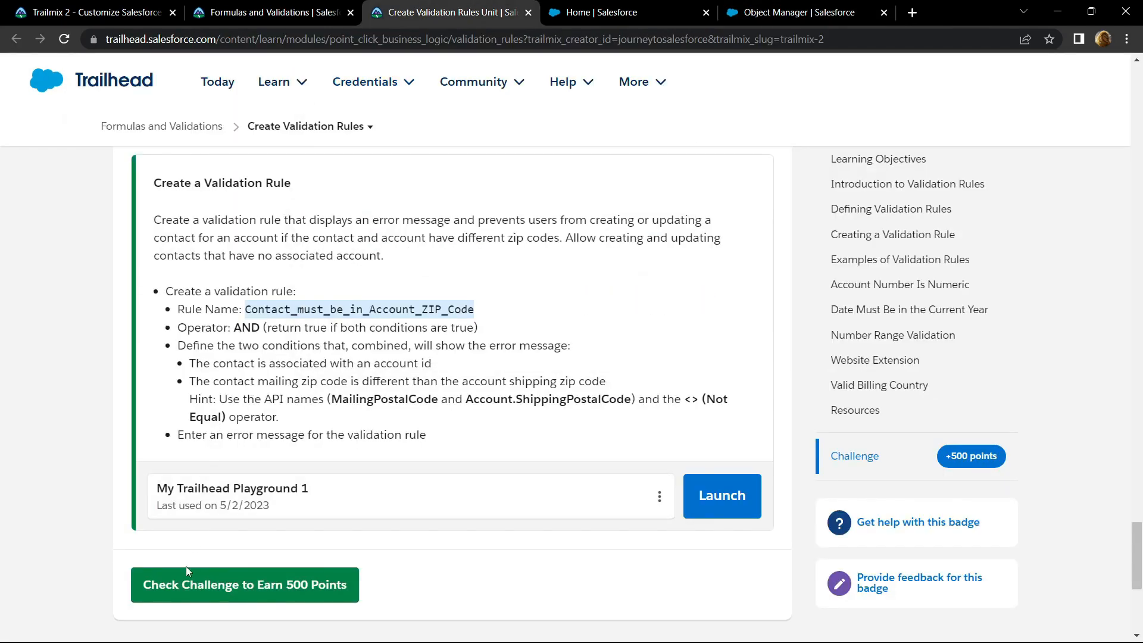
left_click(243, 584)
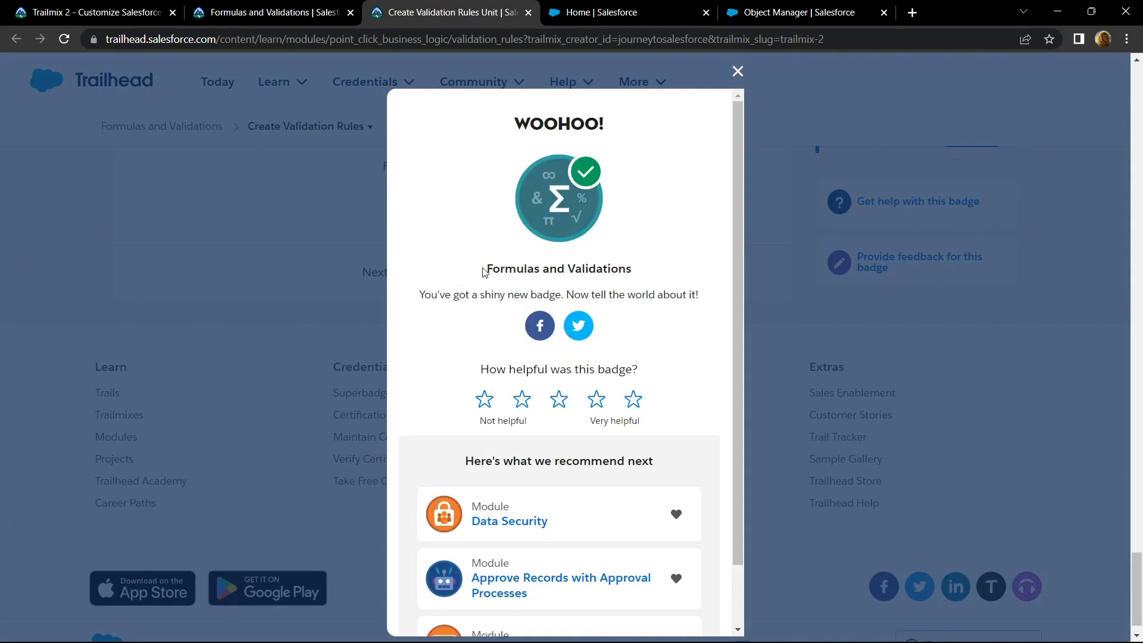
double_click(558, 268)
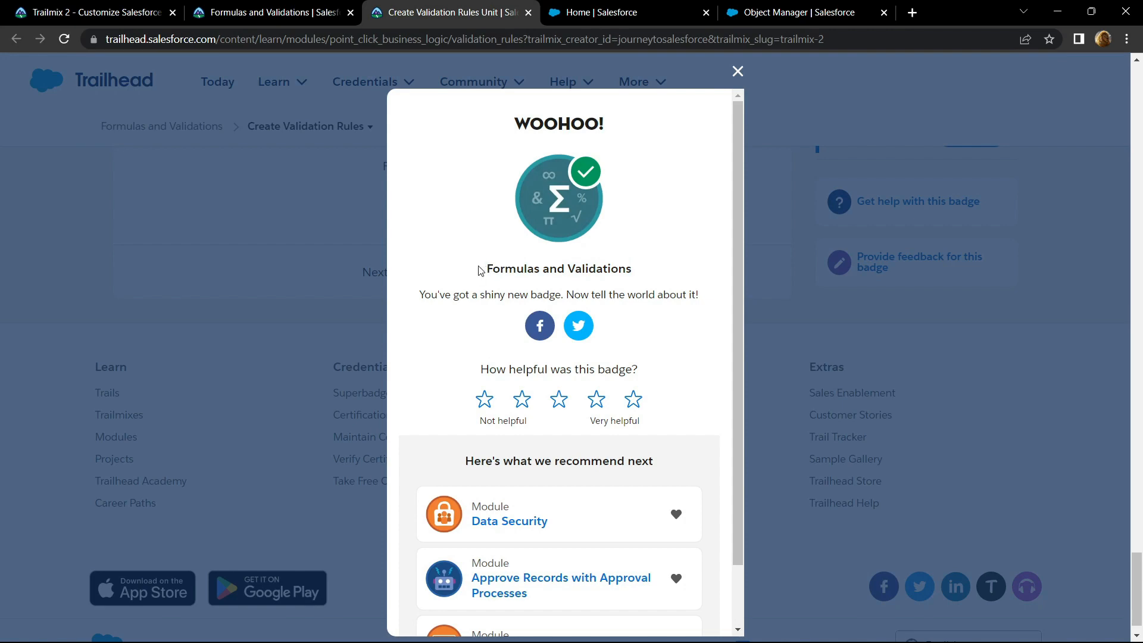
Return to the Trailmix 2 tab and scroll to the User Management module.
left_click(737, 71)
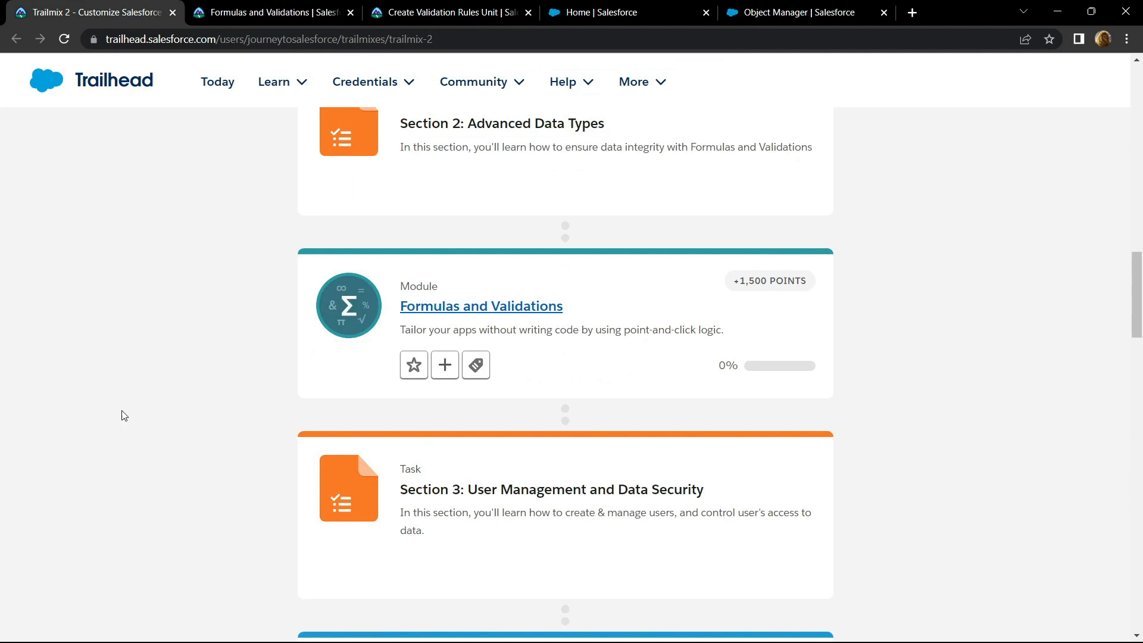
scroll("down", 3)
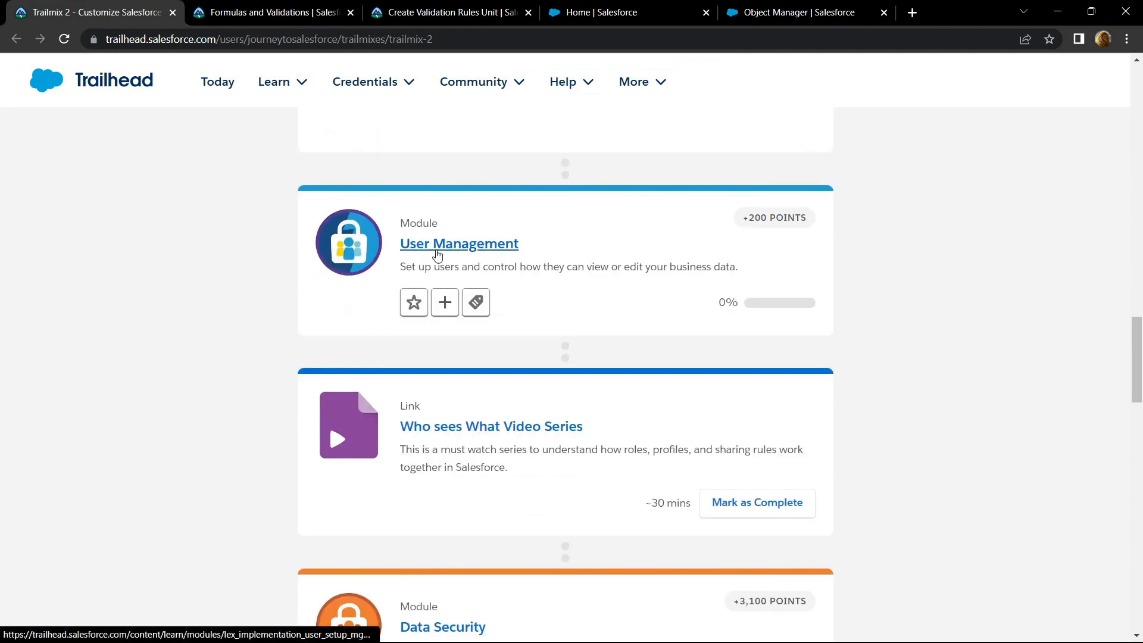